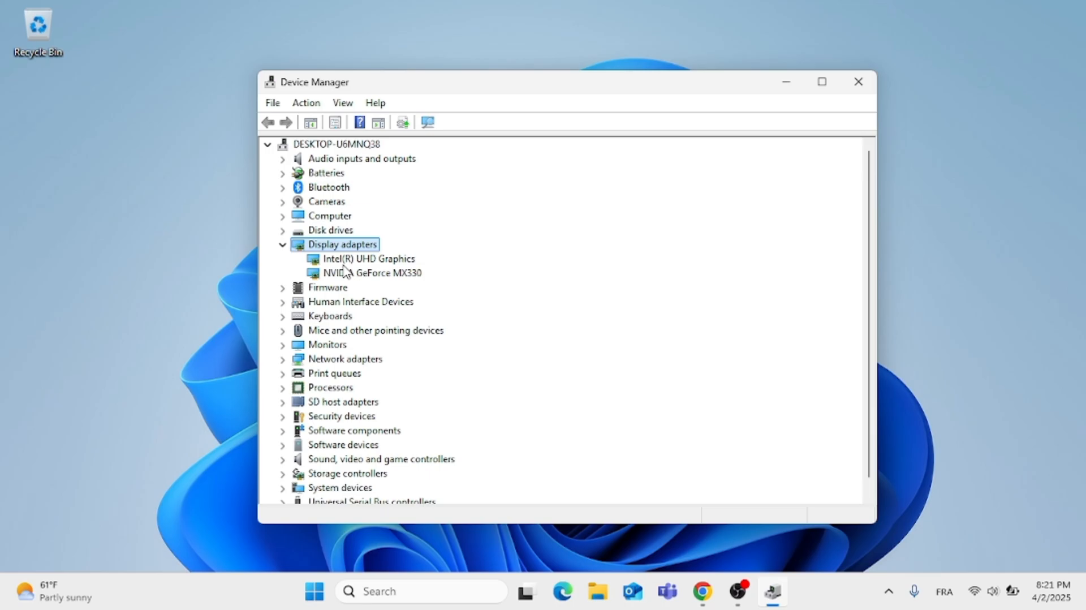
Step: Start a driver update for Intel(R) UHD Graphics using the pick-from-computer option
{"action": "right_click", "coordinate": [368, 258]}
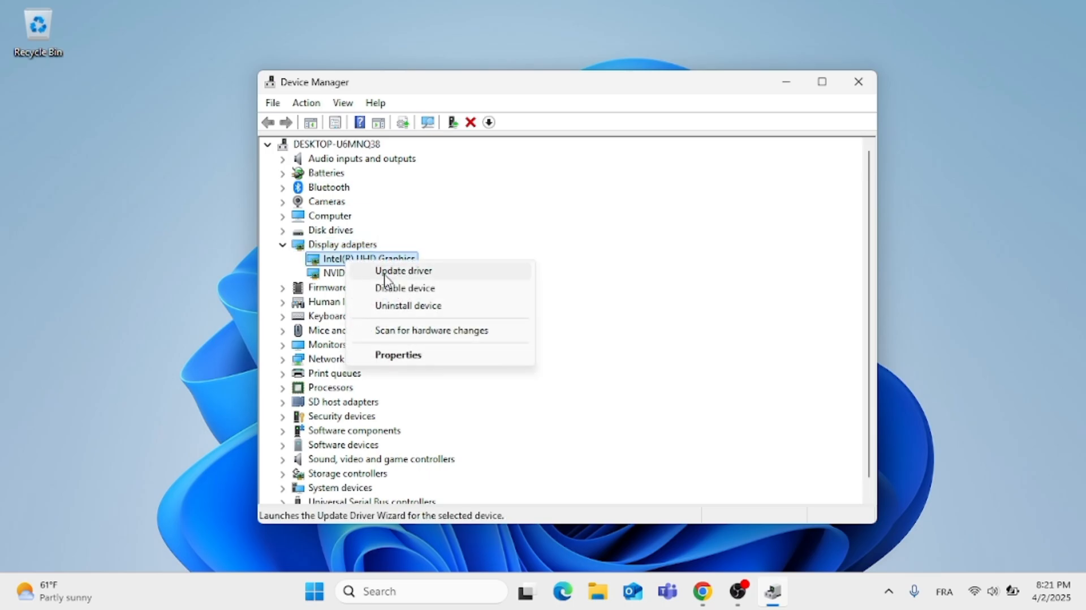
{"action": "left_click", "coordinate": [403, 271]}
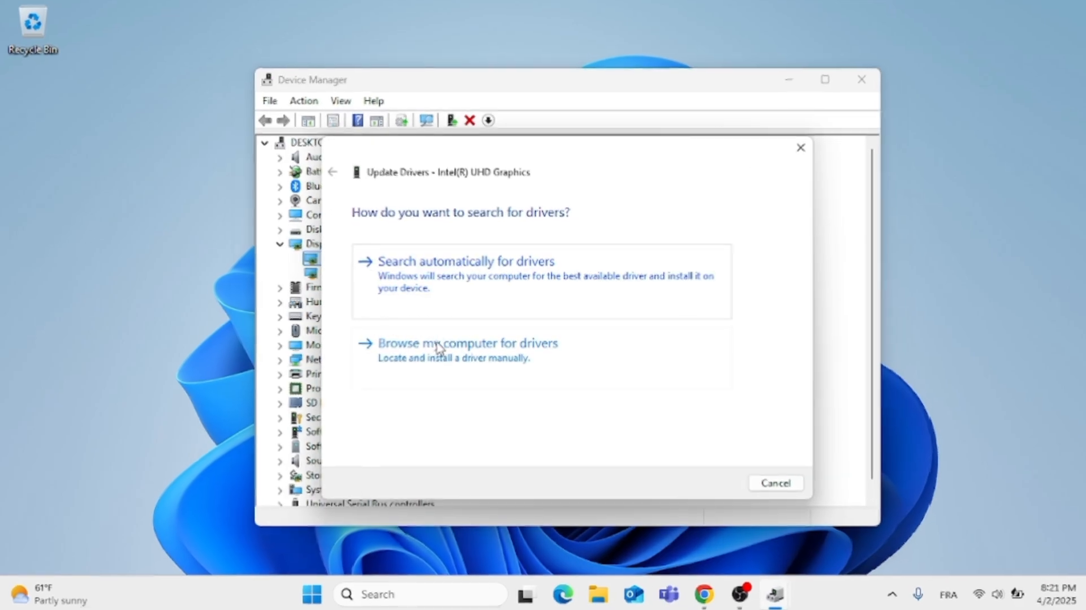
{"action": "left_click", "coordinate": [467, 343]}
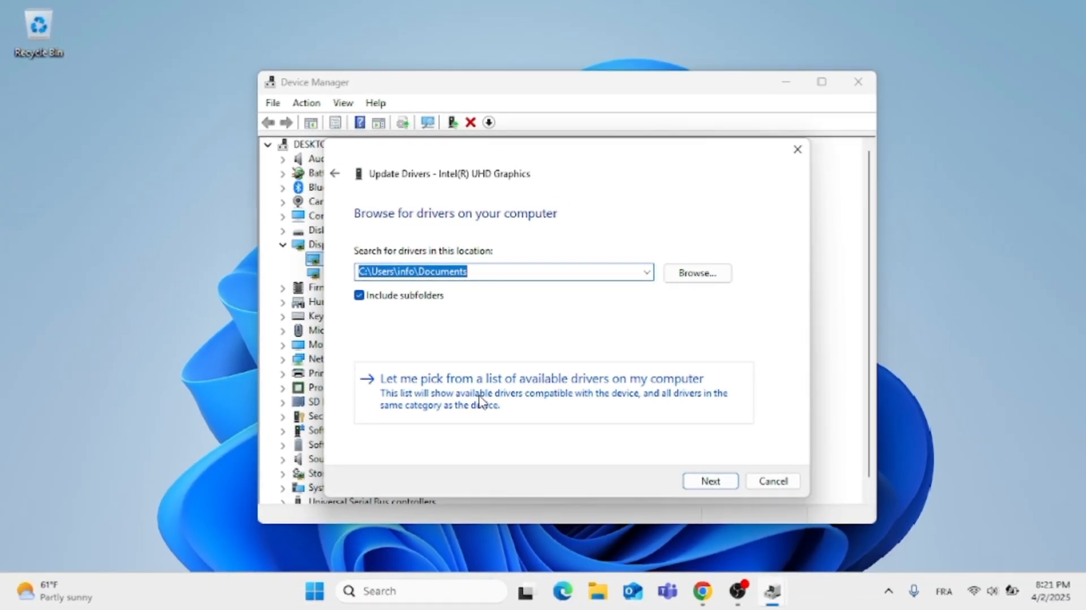
{"action": "left_click", "coordinate": [542, 378]}
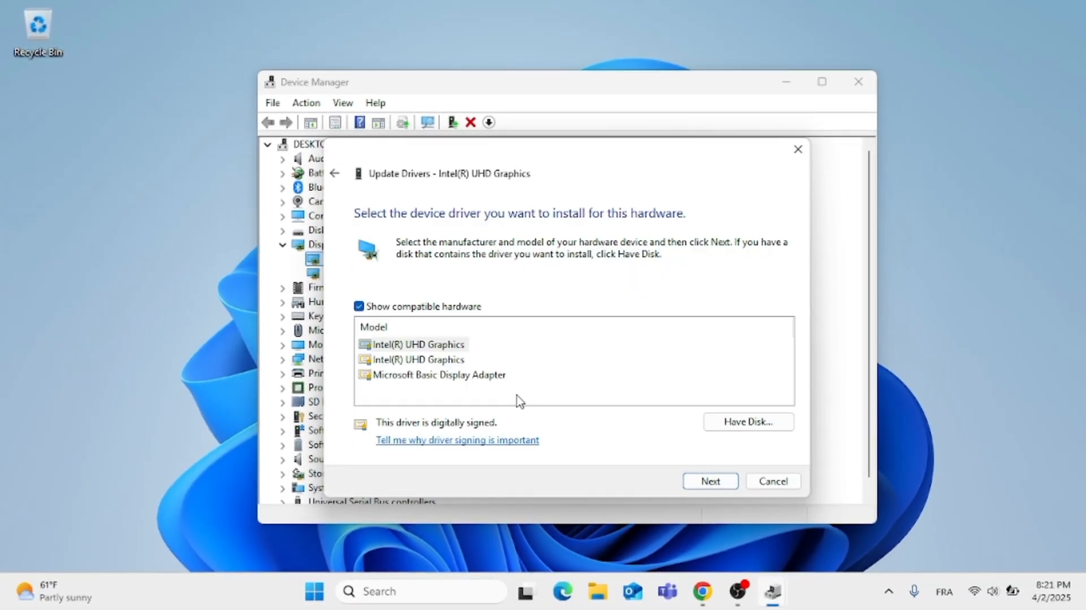
{"action": "mouse_move", "coordinate": [437, 344]}
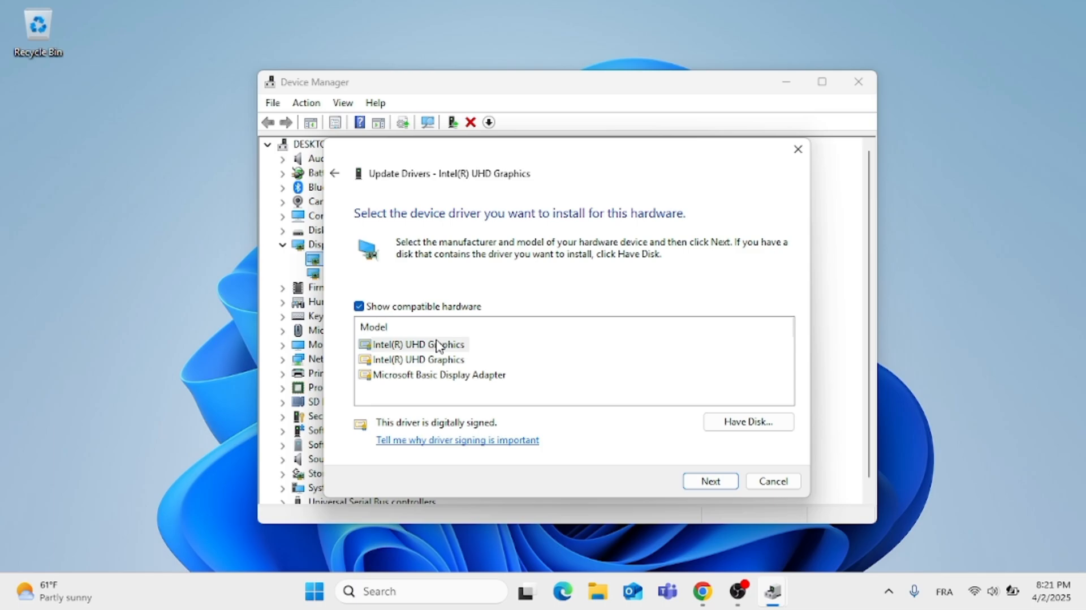
Step: Install the first Intel(R) UHD Graphics driver model and dismiss the success message
{"action": "left_click", "coordinate": [418, 344]}
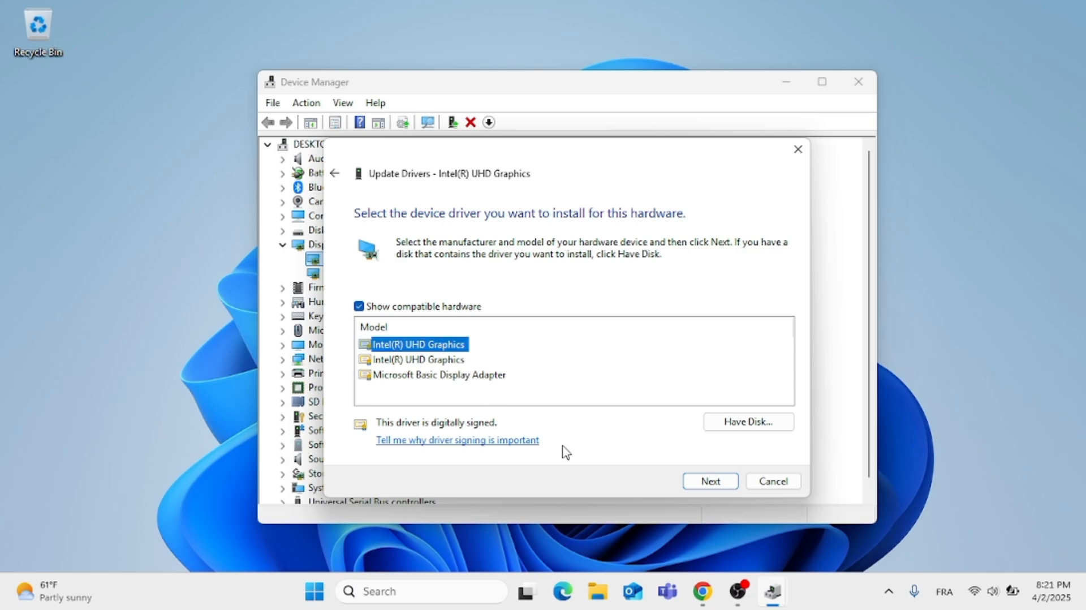
{"action": "left_click", "coordinate": [710, 481]}
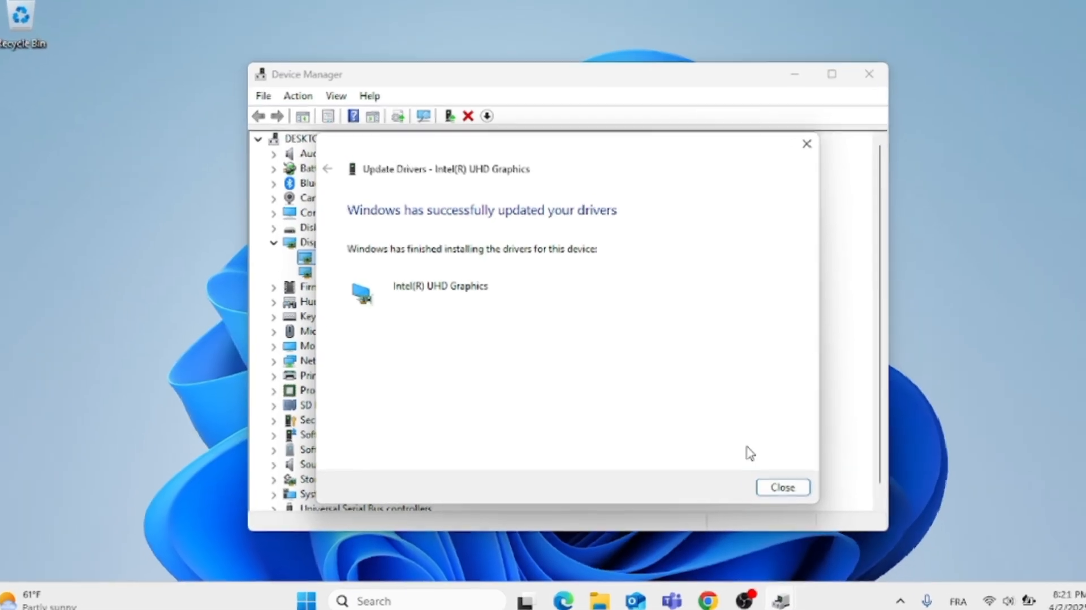
{"action": "left_click", "coordinate": [782, 487]}
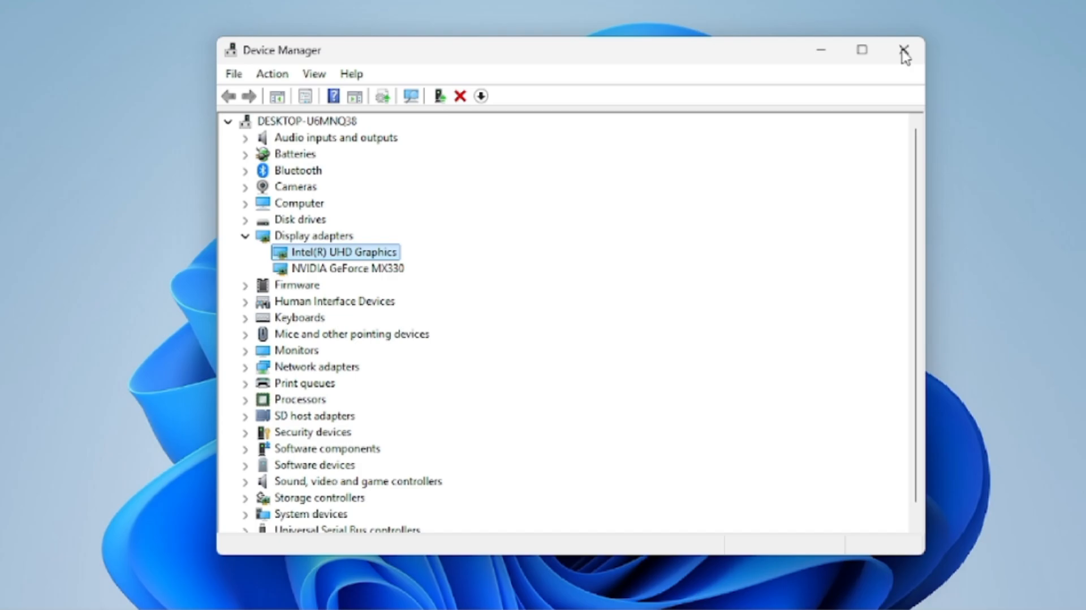
Step: Close Device Manager and launch Google Chrome from Windows Search
{"action": "left_click", "coordinate": [904, 50]}
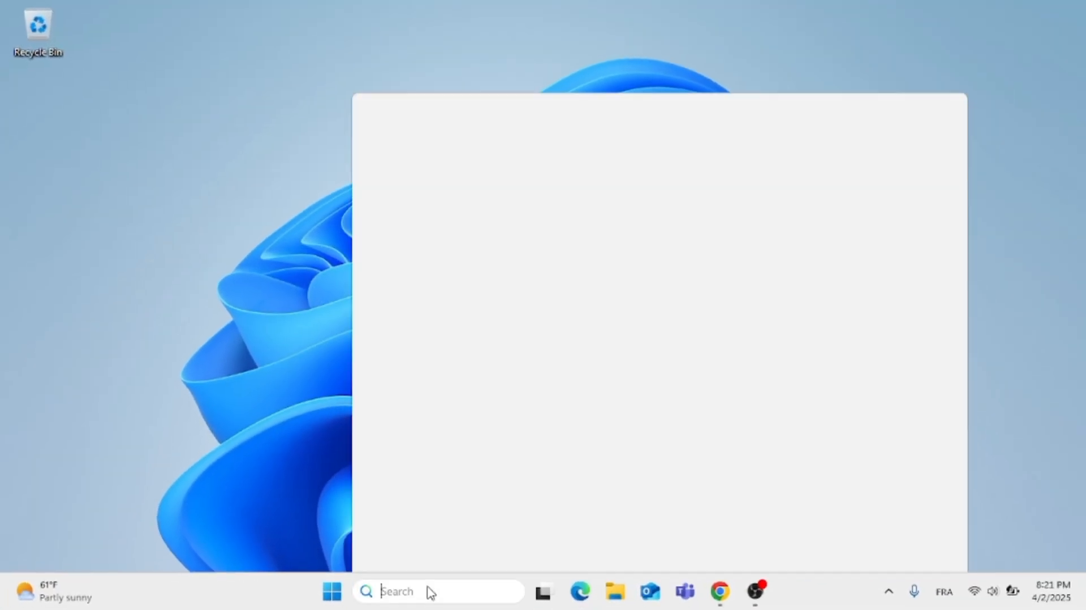
{"action": "type", "text": "google Chrome"}
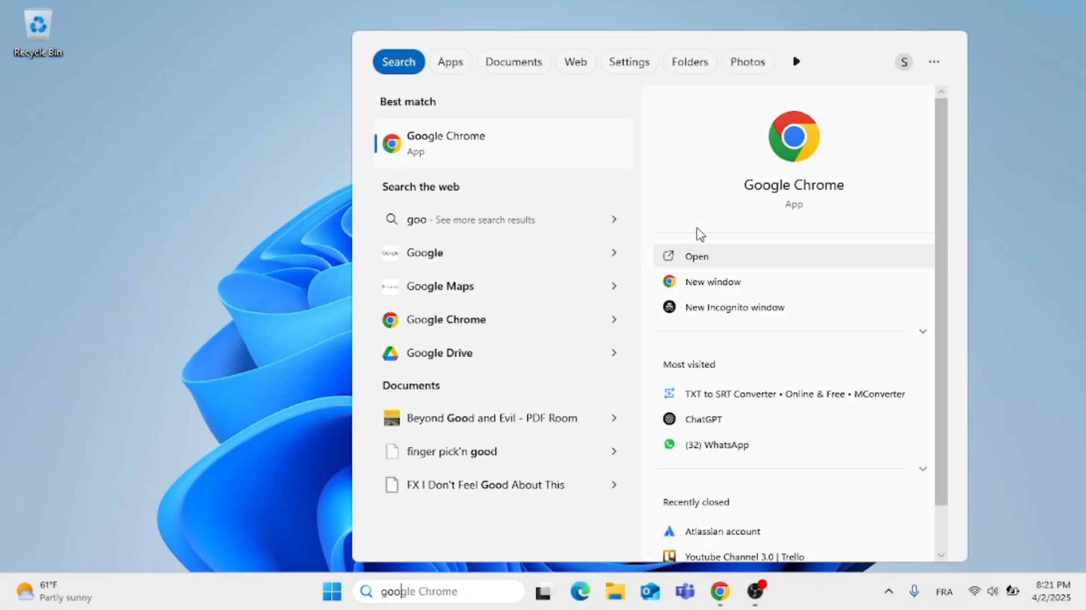
{"action": "left_click", "coordinate": [696, 256]}
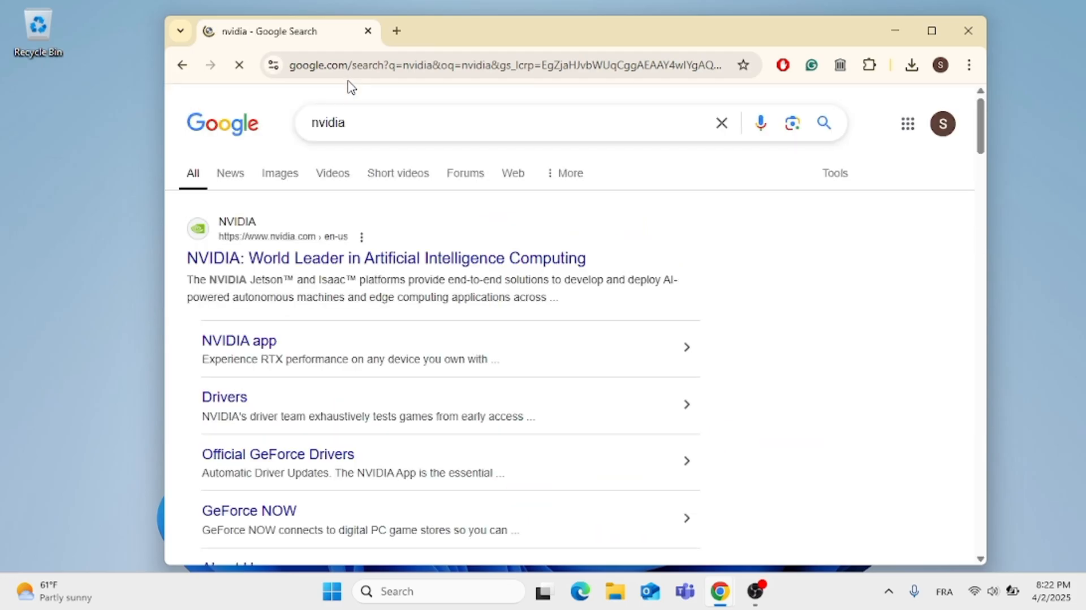
Step: Reach the NVIDIA drivers page from the search results and accept the cookie notice
{"action": "left_click", "coordinate": [385, 258]}
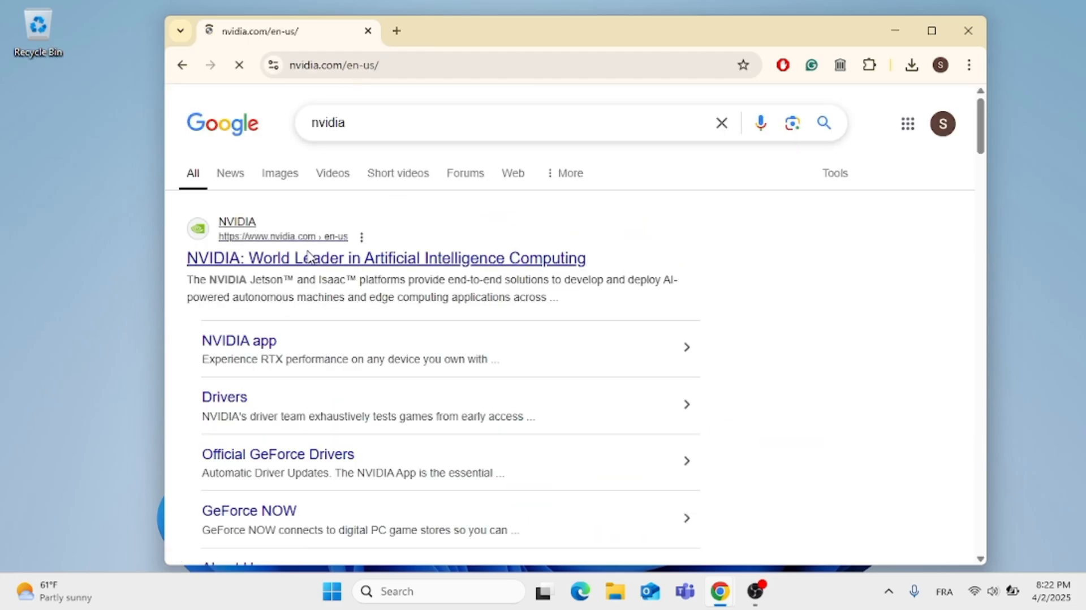
{"action": "left_click", "coordinate": [385, 257]}
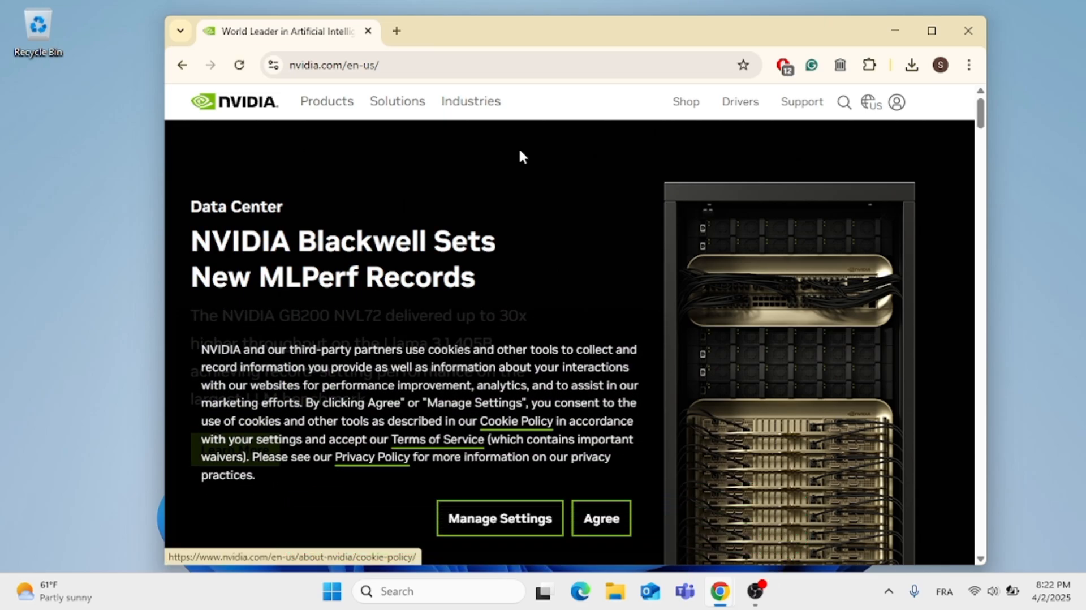
{"action": "left_click", "coordinate": [738, 101]}
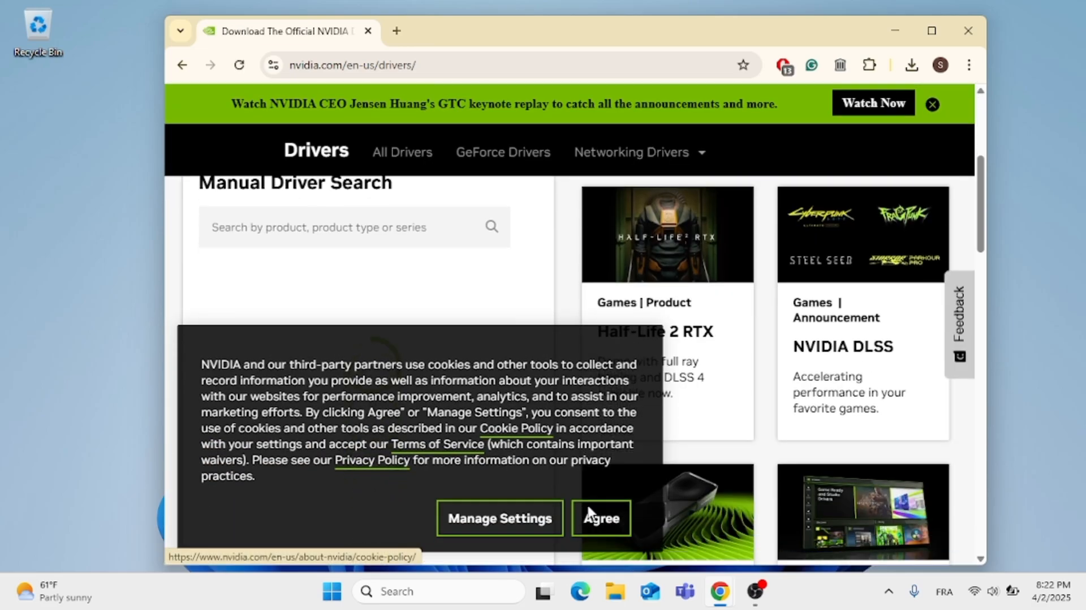
{"action": "left_click", "coordinate": [600, 518]}
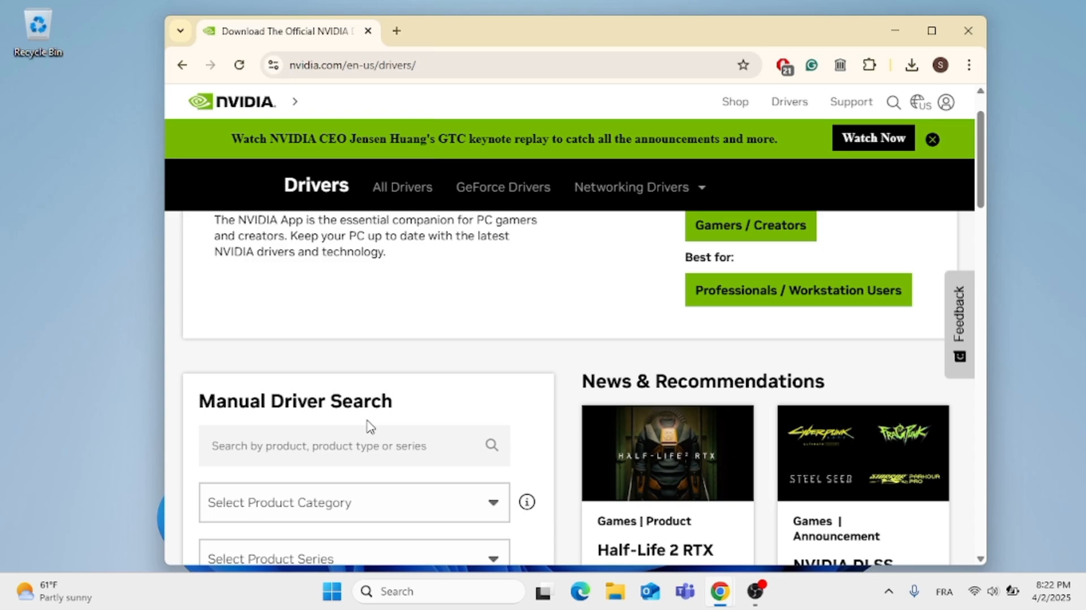
{"action": "scroll", "scroll_direction": "down", "scroll_amount": 3}
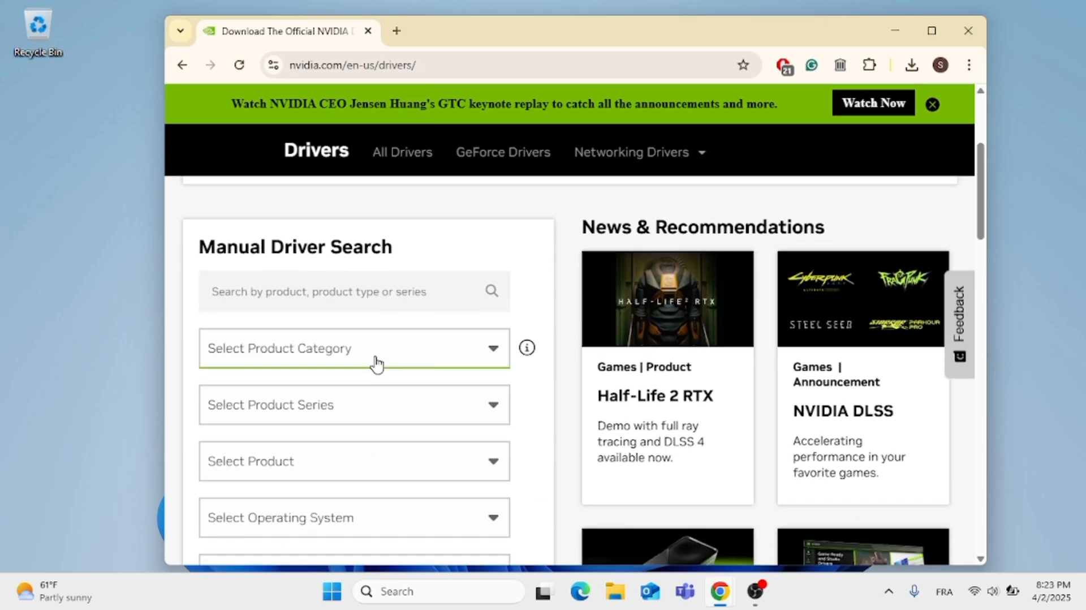
Step: Choose GeForce as the product category in the manual driver search
{"action": "left_click", "coordinate": [354, 347]}
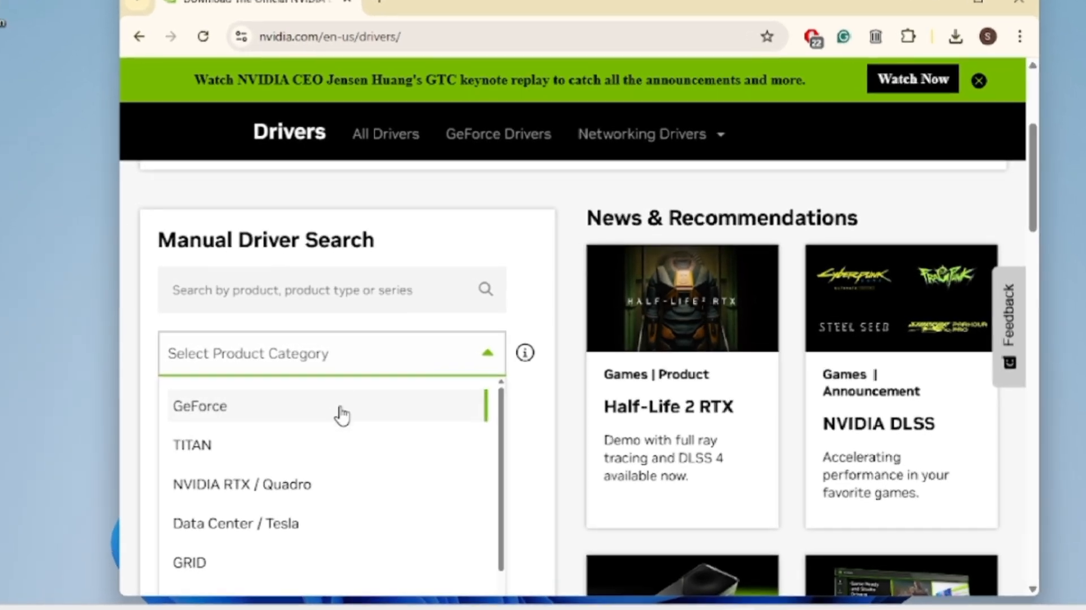
{"action": "left_click", "coordinate": [199, 406]}
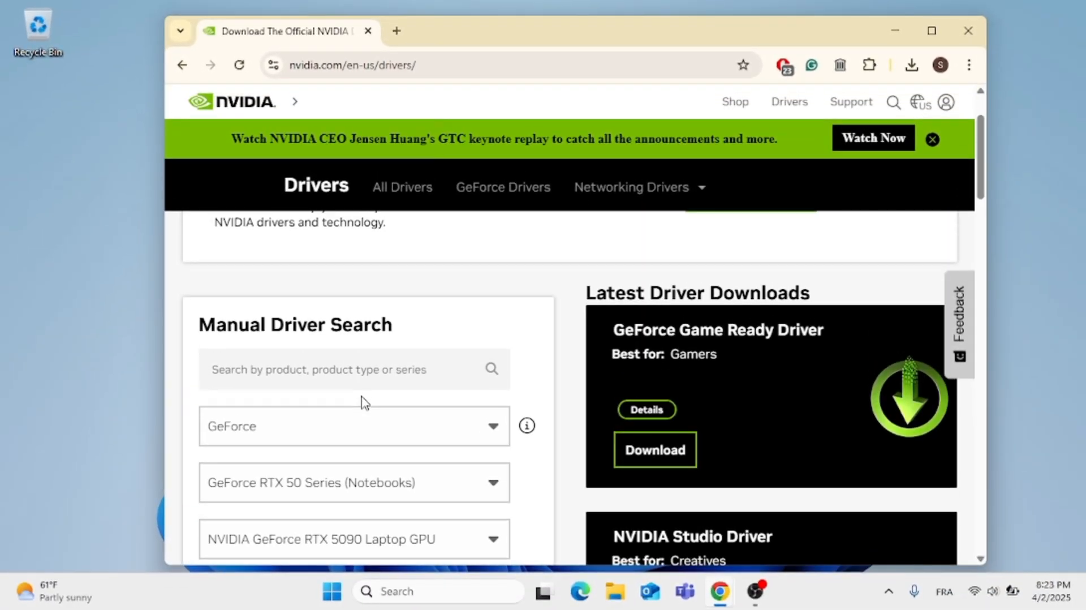
{"action": "scroll", "scroll_direction": "down", "scroll_amount": 3}
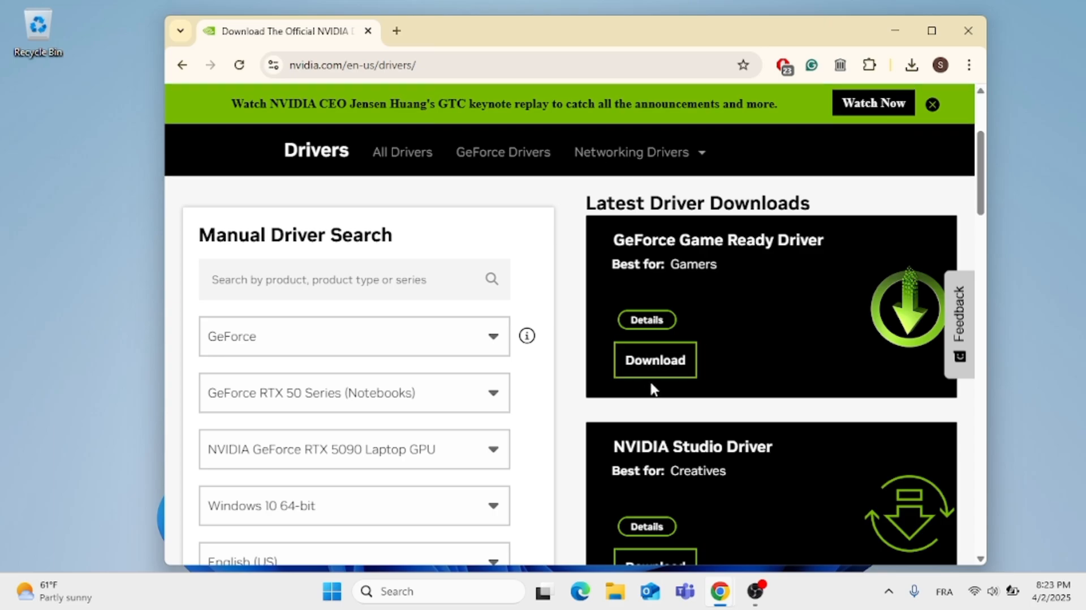
{"action": "scroll", "scroll_direction": "down", "scroll_amount": 3}
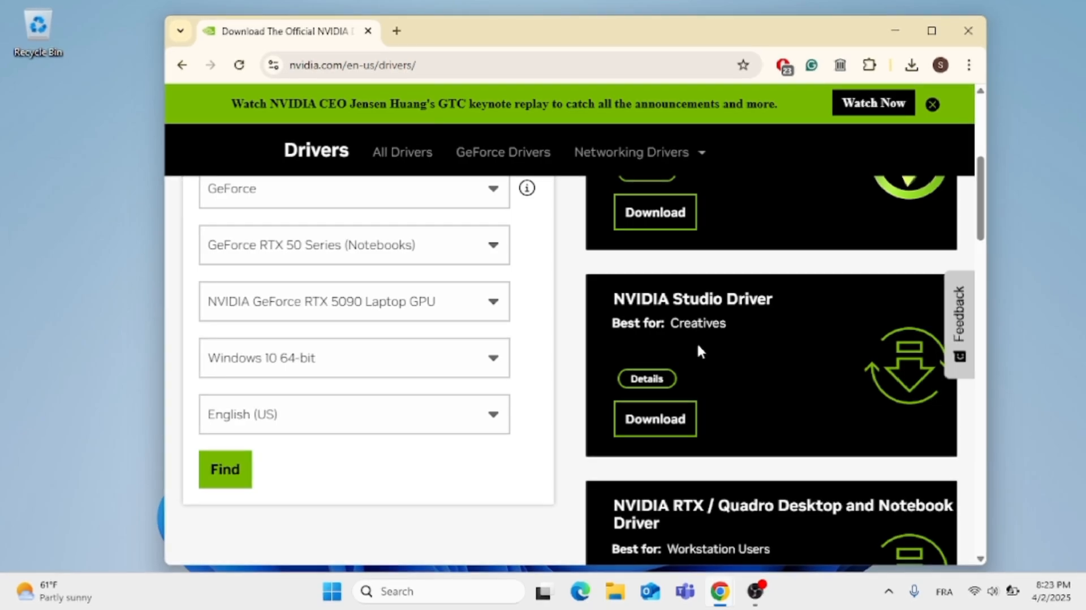
{"action": "left_click", "coordinate": [352, 65]}
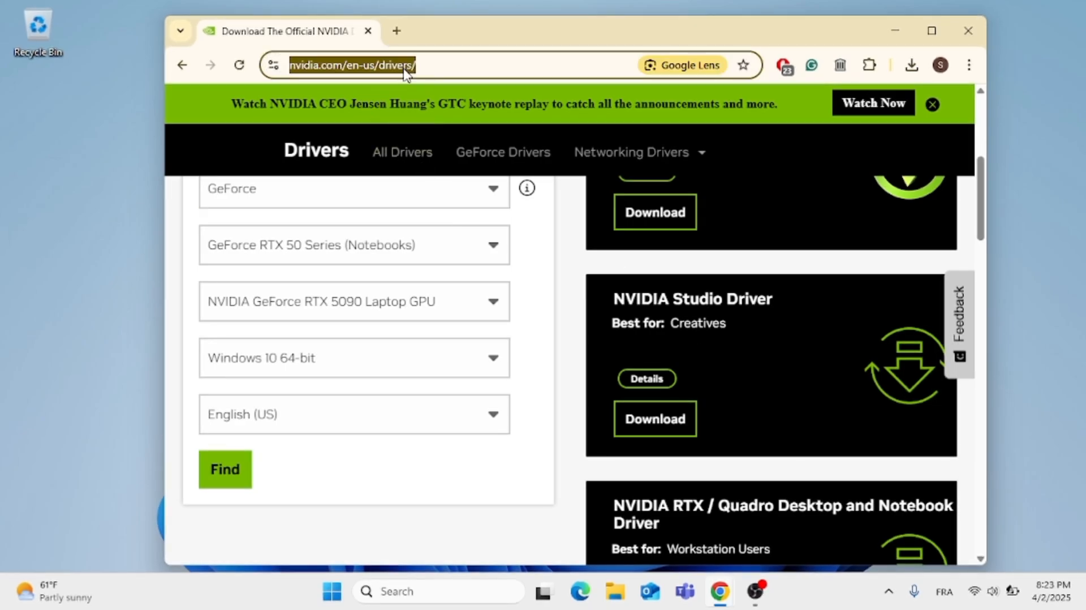
Step: Search Google for 'amd drivers', reach AMD's support page and download the Windows auto-detect installer
{"action": "type", "text": "amd drivers"}
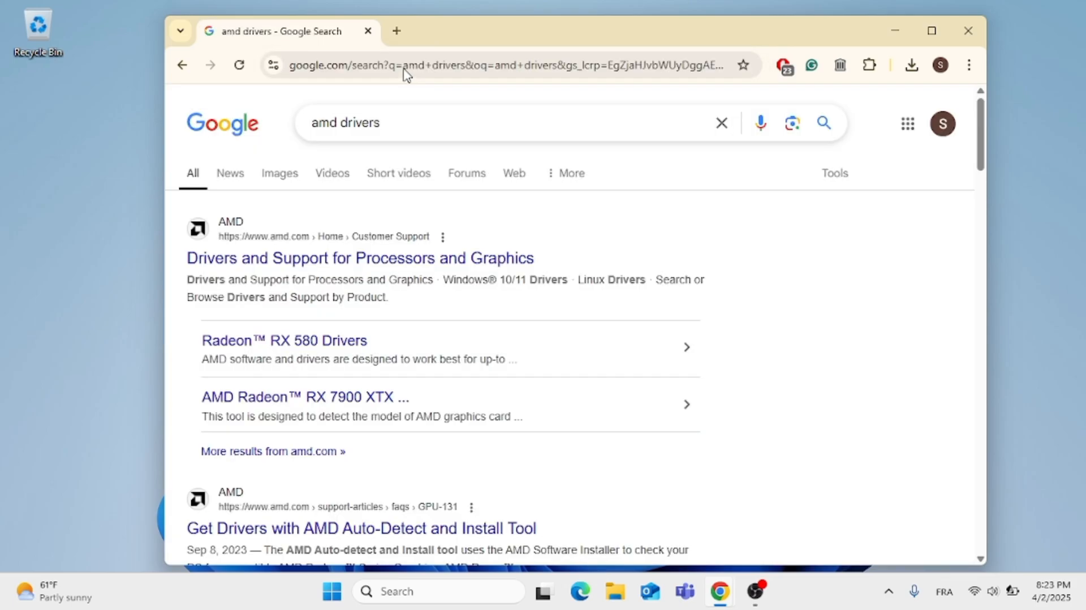
{"action": "left_click", "coordinate": [360, 258]}
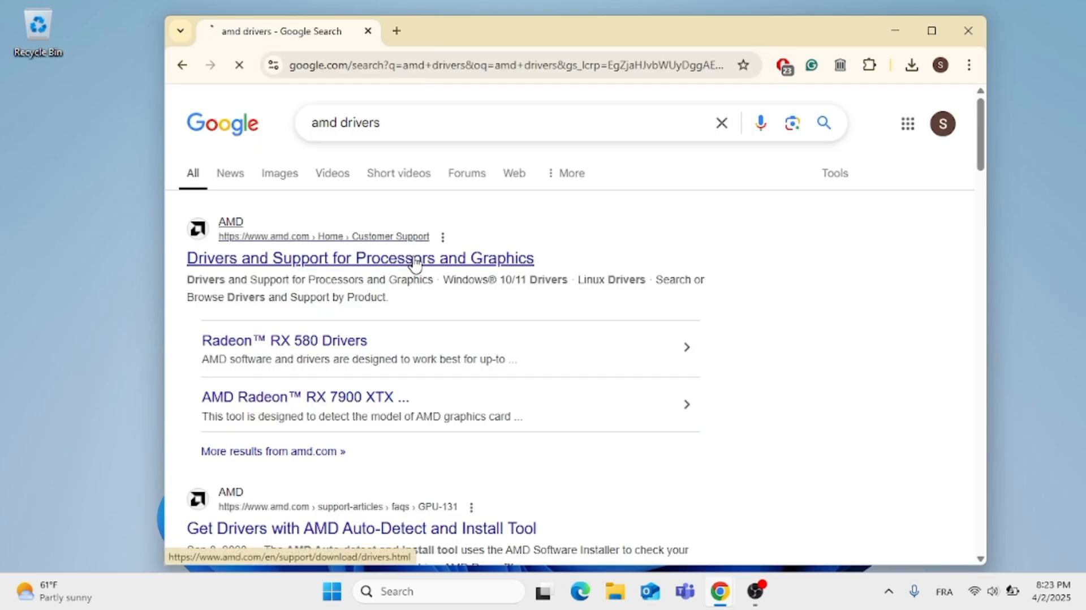
{"action": "left_click", "coordinate": [360, 258]}
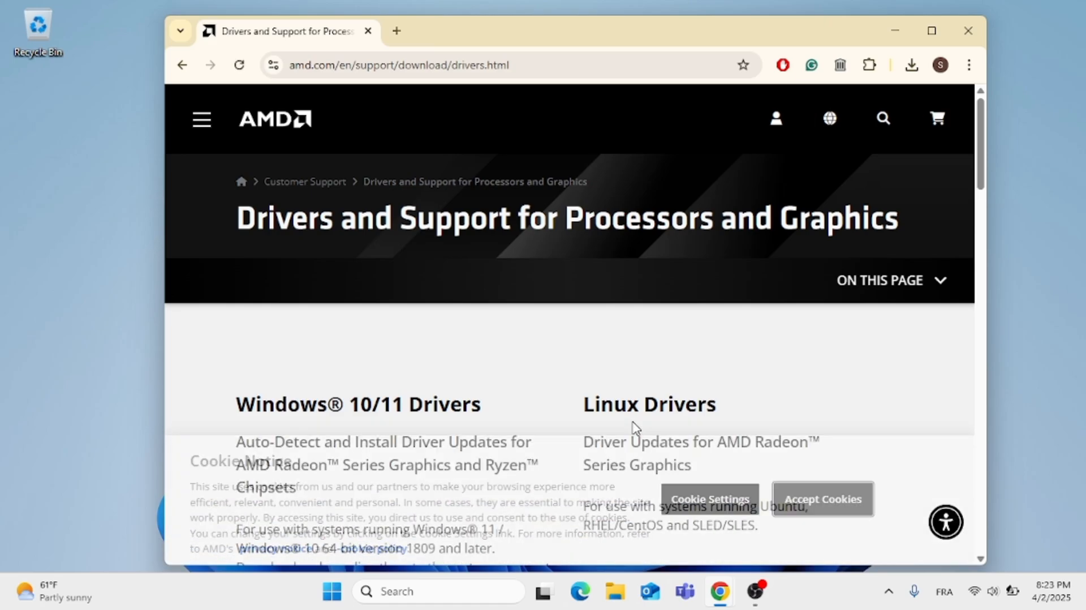
{"action": "right_click", "coordinate": [585, 425]}
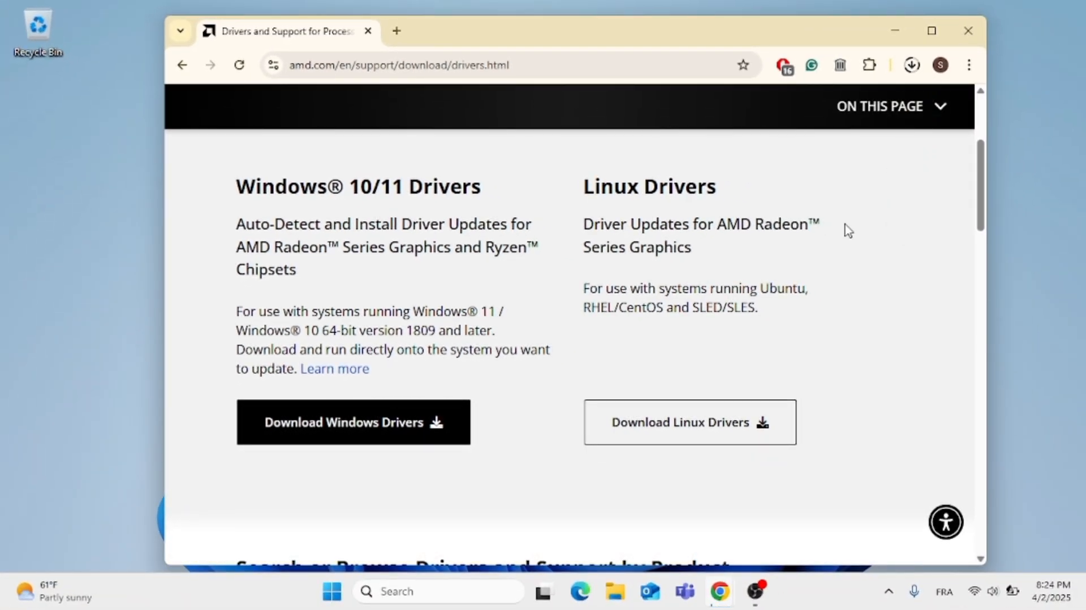
{"action": "left_click", "coordinate": [912, 64]}
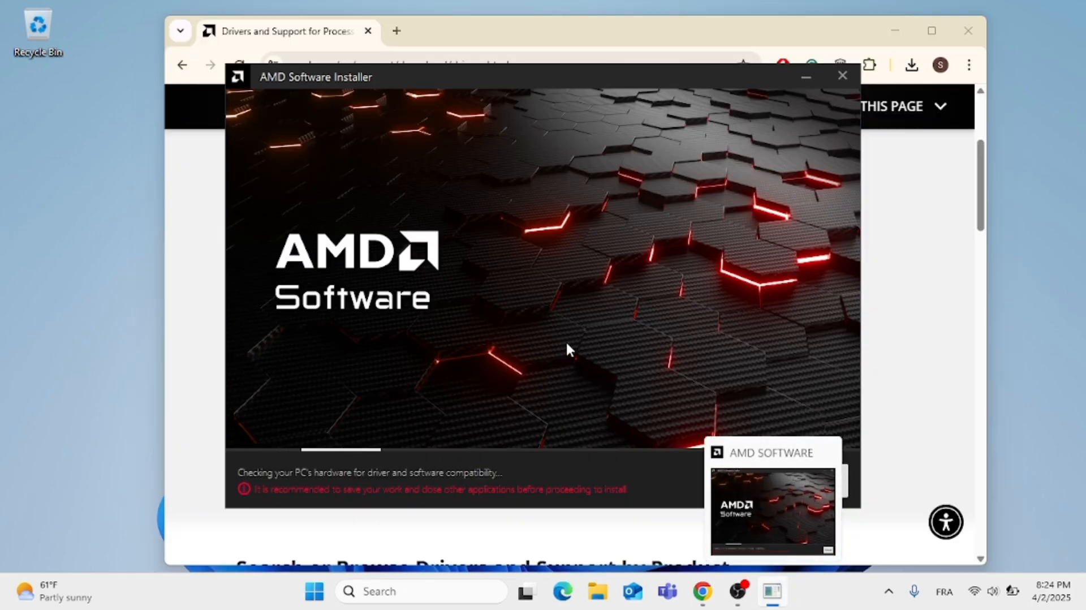
Step: Bring the AMD installer forward and close it after the Error 173 message
{"action": "left_click", "coordinate": [842, 76]}
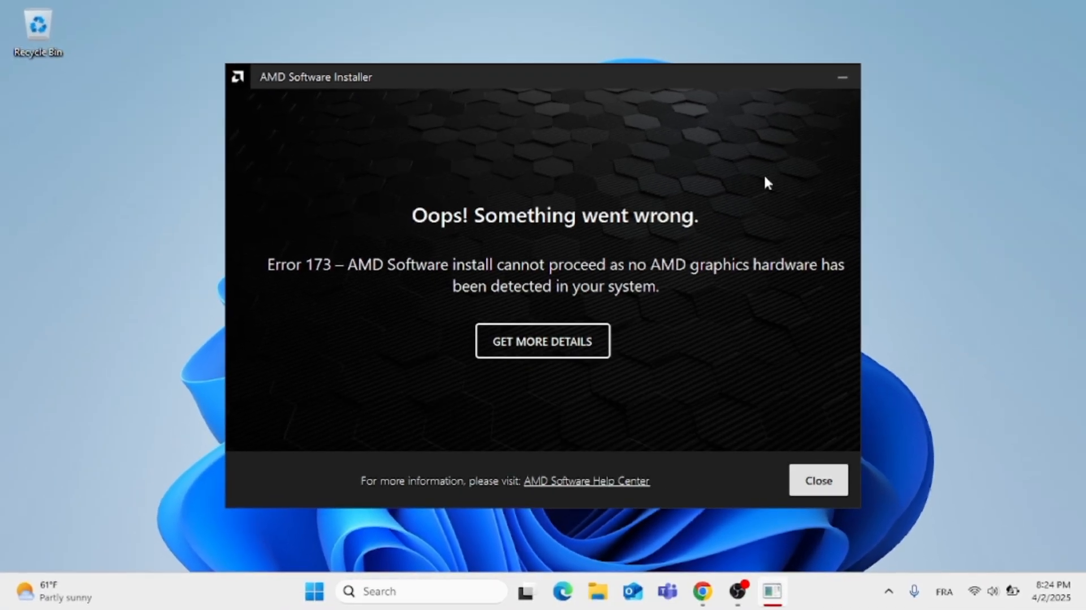
{"action": "left_click", "coordinate": [816, 479]}
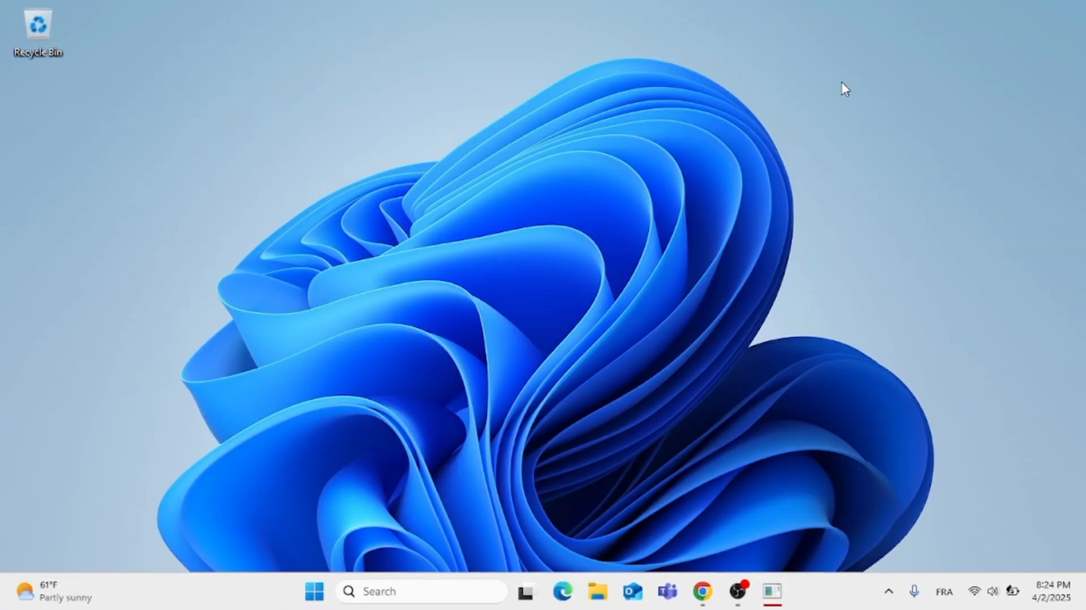
{"action": "mouse_move", "coordinate": [810, 547]}
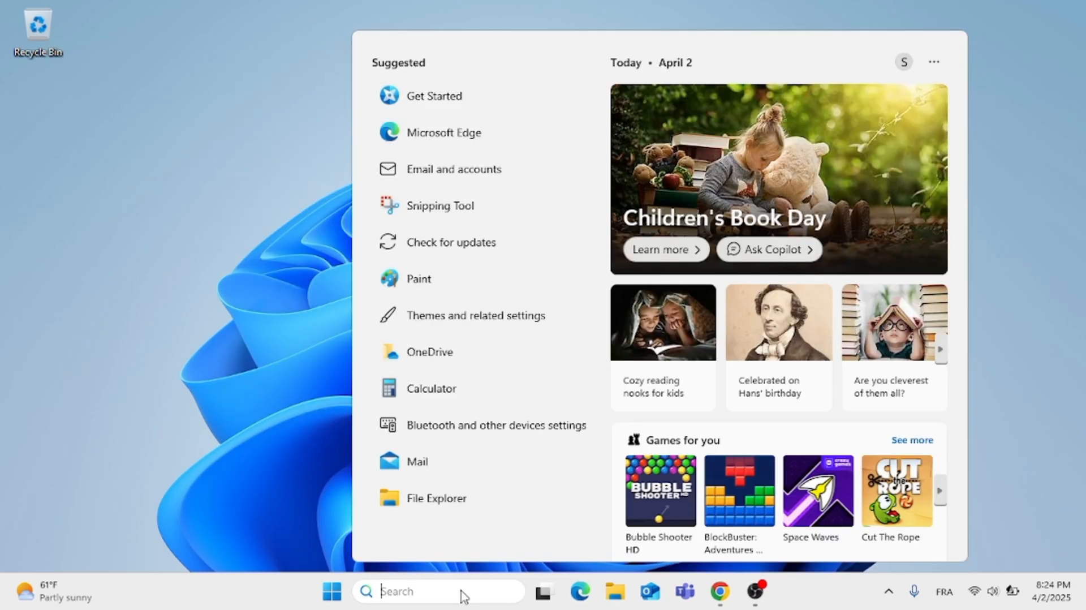
Step: Search for 'system Information' and launch System Information
{"action": "type", "text": "syq"}
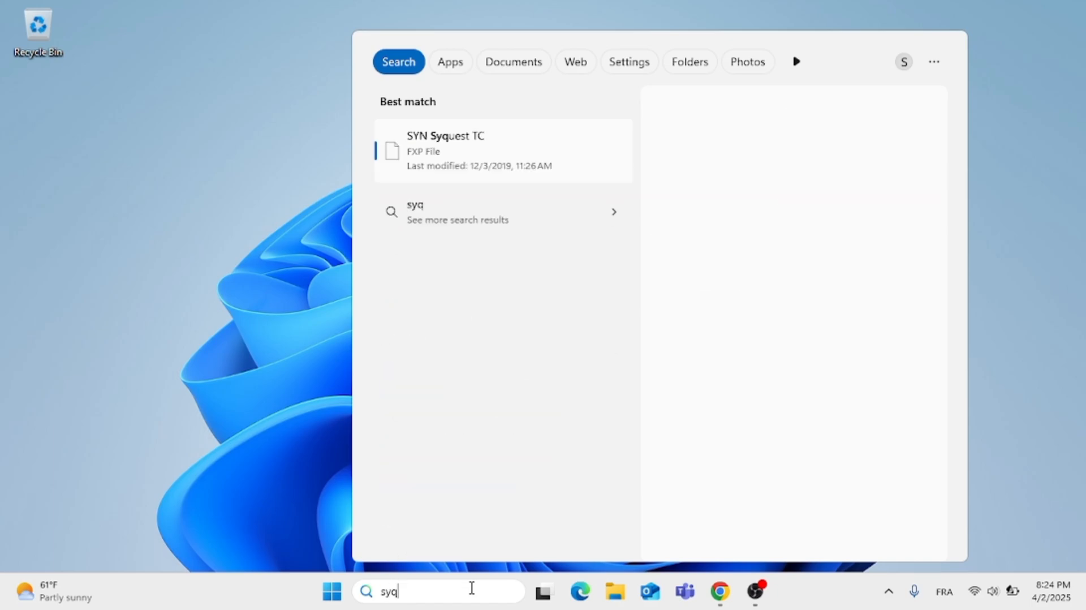
{"action": "type", "text": "system Information"}
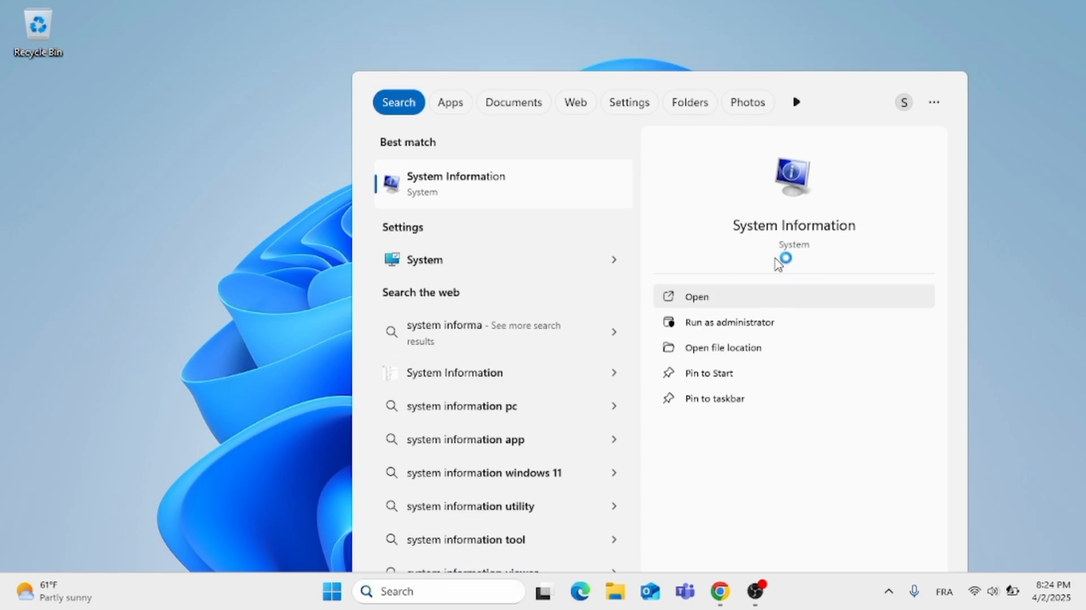
{"action": "left_click", "coordinate": [696, 296]}
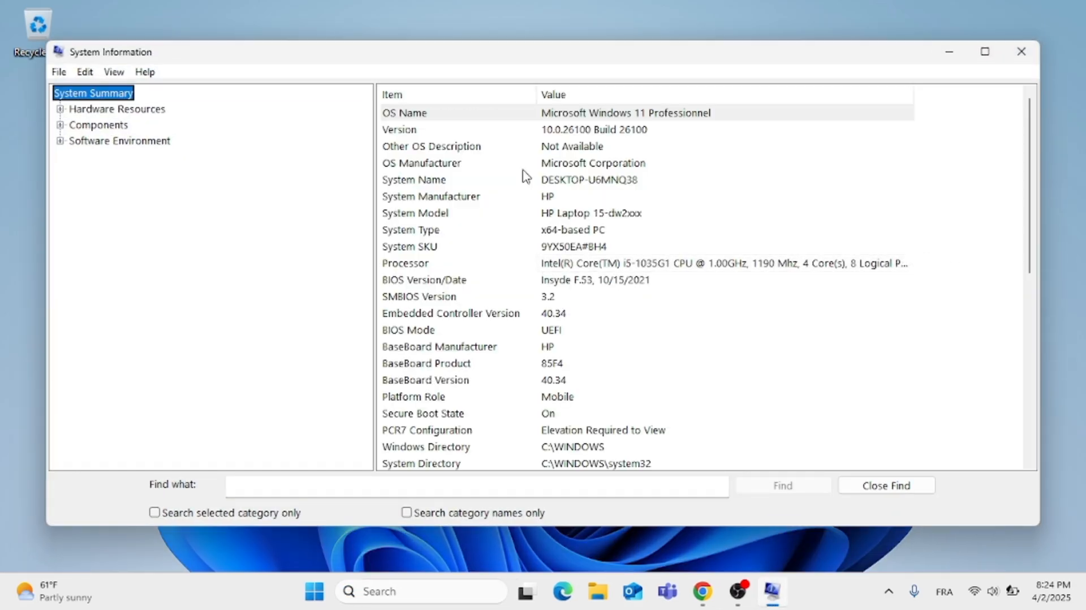
Step: View the Display component under Components, scroll its adapter details, then close System Information
{"action": "left_click", "coordinate": [60, 124]}
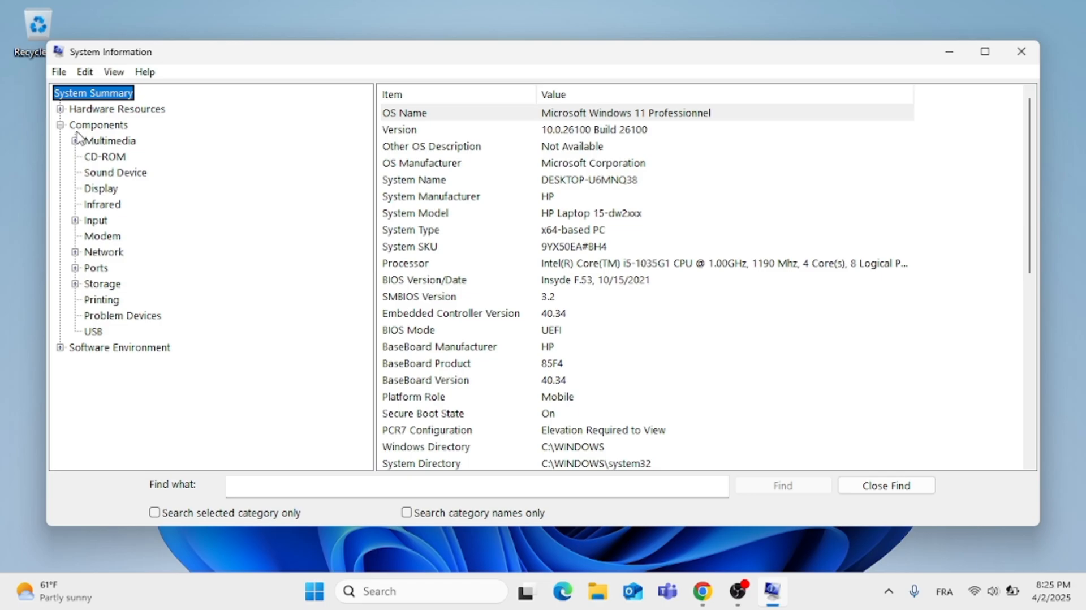
{"action": "left_click", "coordinate": [100, 188]}
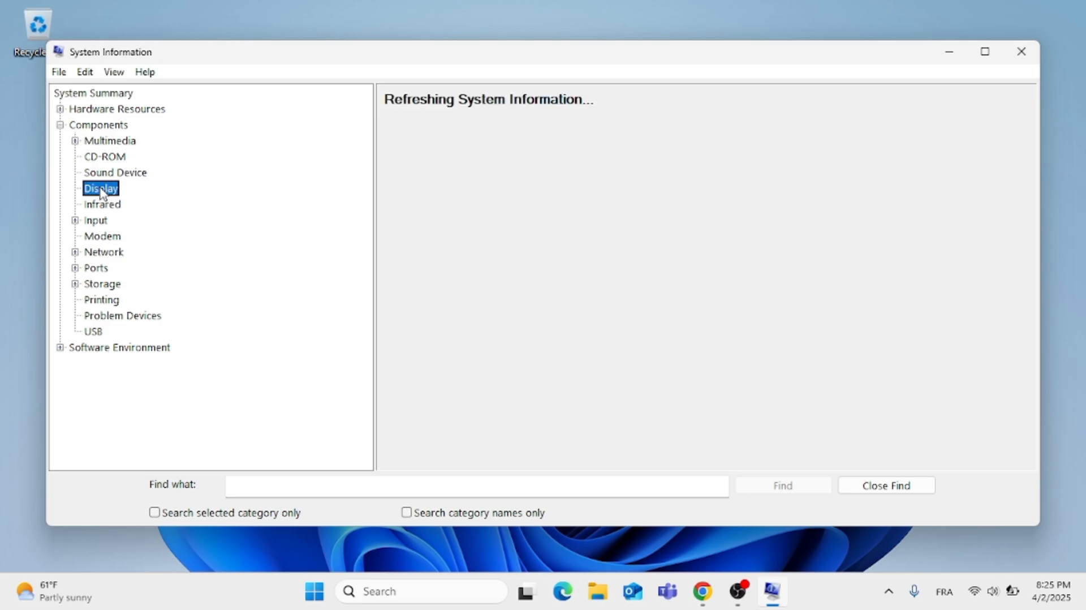
{"action": "left_click", "coordinate": [101, 188]}
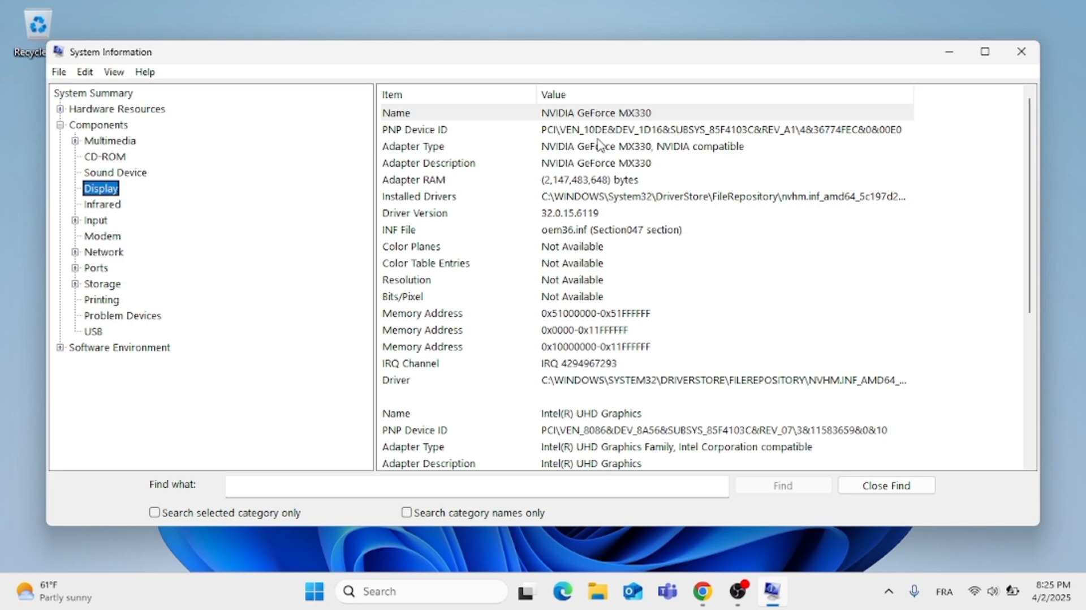
{"action": "mouse_move", "coordinate": [539, 175]}
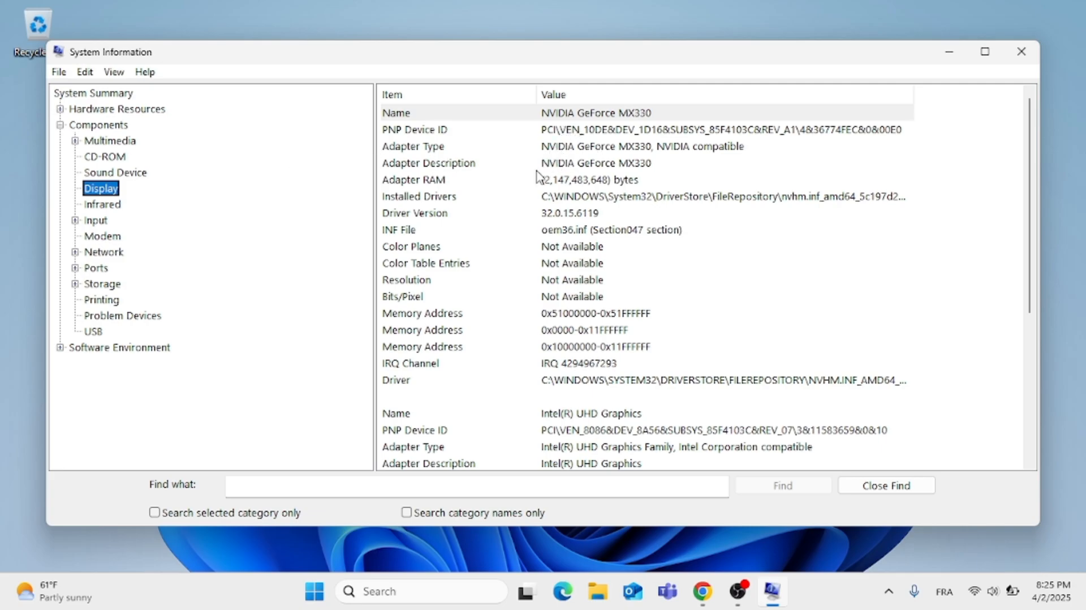
{"action": "mouse_move", "coordinate": [502, 235]}
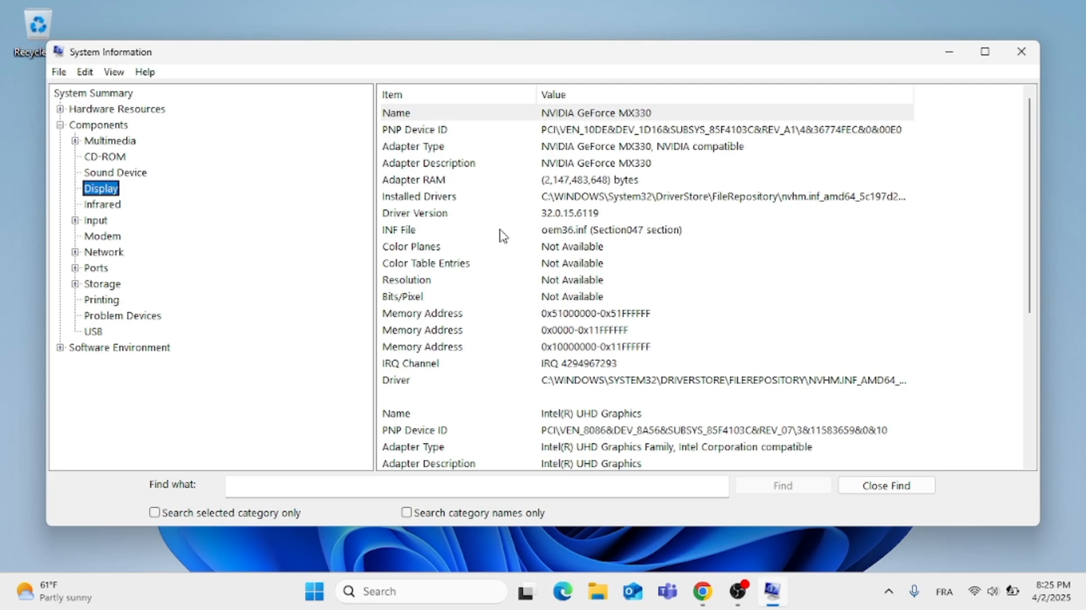
{"action": "scroll", "scroll_direction": "down", "scroll_amount": 3}
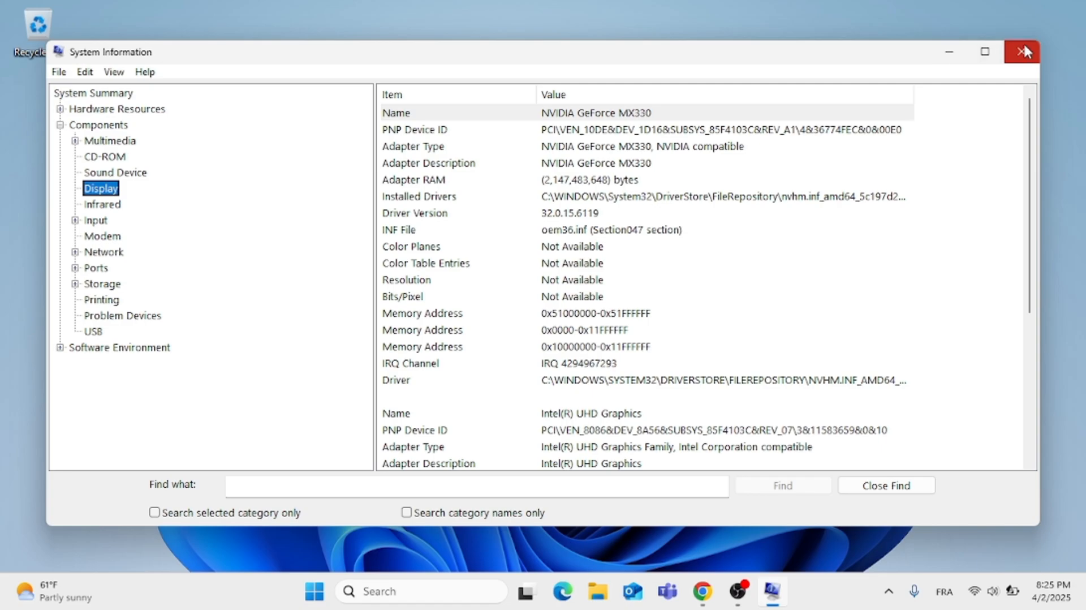
{"action": "mouse_move", "coordinate": [1025, 51]}
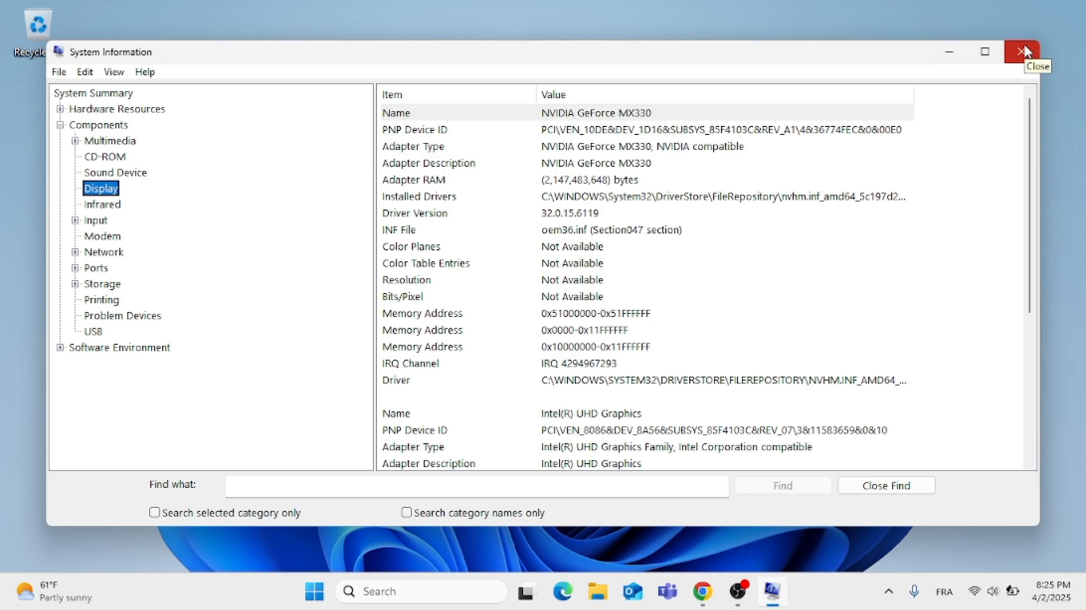
{"action": "left_click", "coordinate": [1027, 50]}
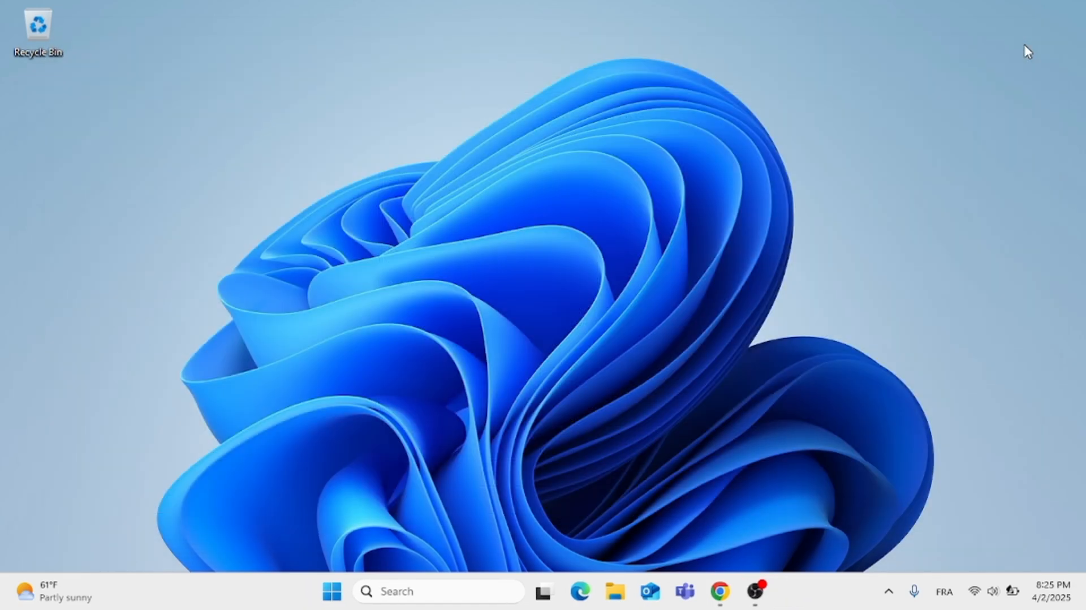